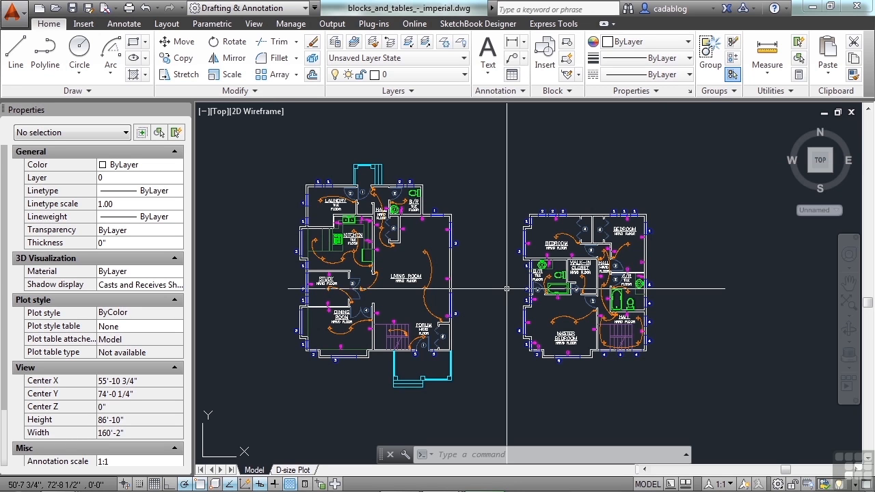
# Turn on Ortho mode and start the Line tool above the right-hand floor plan.
pyautogui.press('f8')
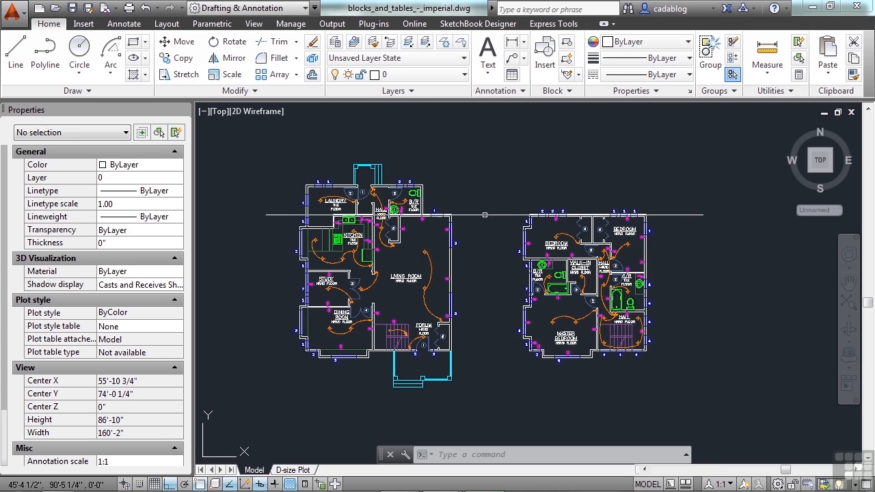
pyautogui.moveTo(485, 215)
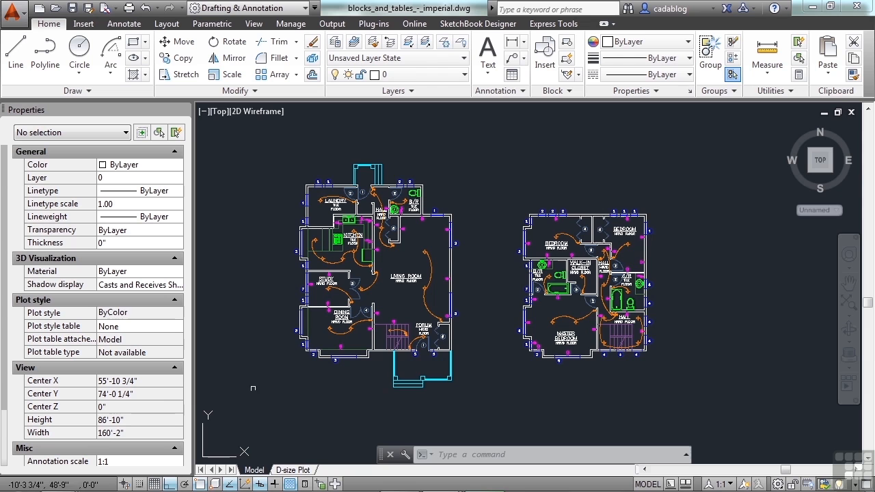
pyautogui.click(15, 53)
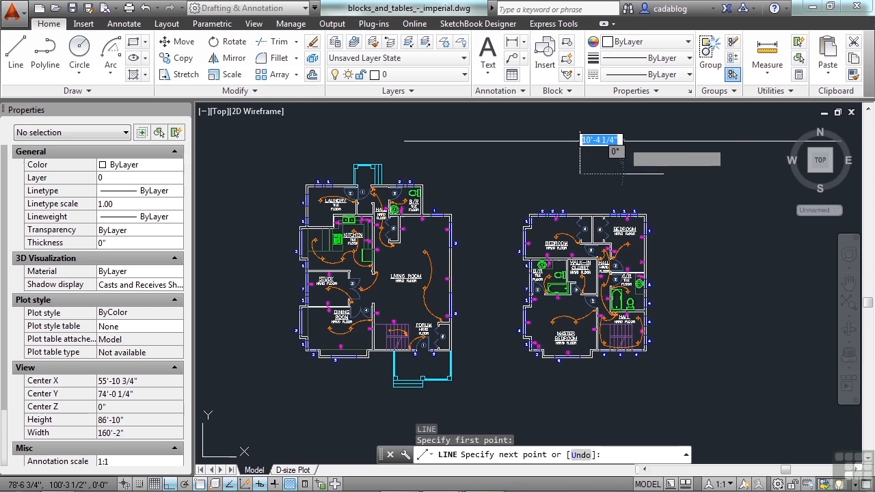
pyautogui.moveTo(652, 155)
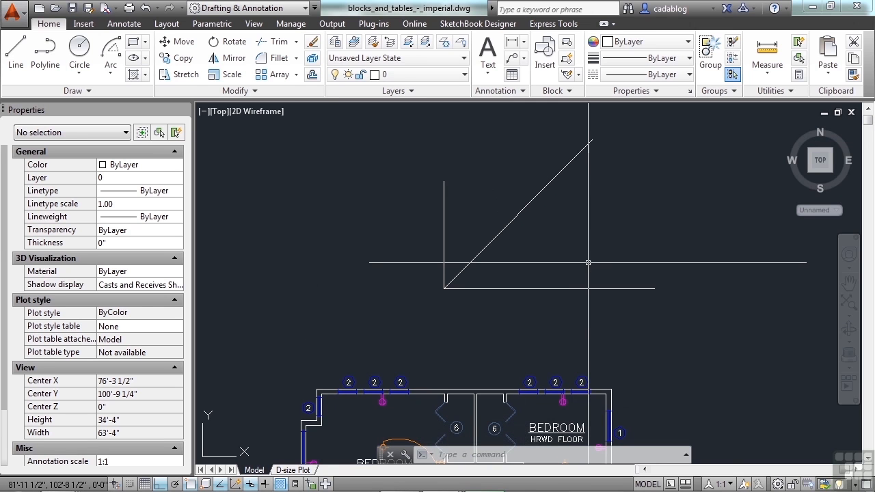
# Start a circle centred on the corner where the perpendicular lines meet.
pyautogui.click(78, 51)
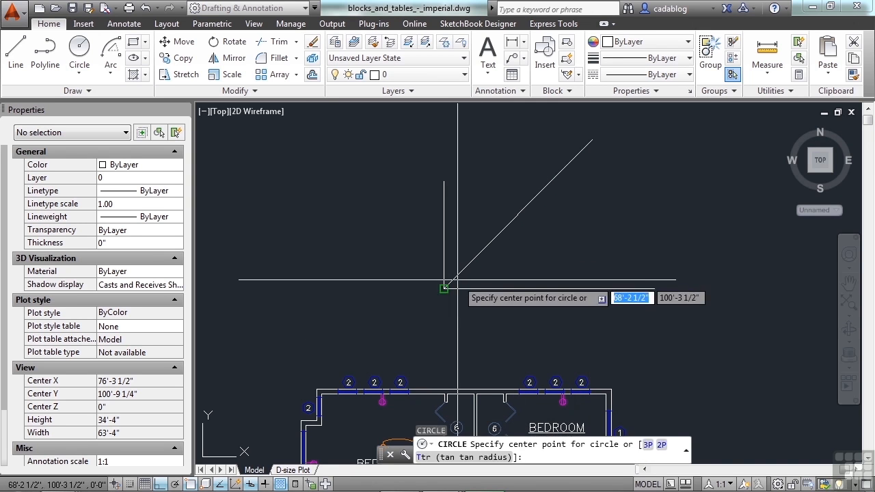
pyautogui.click(444, 285)
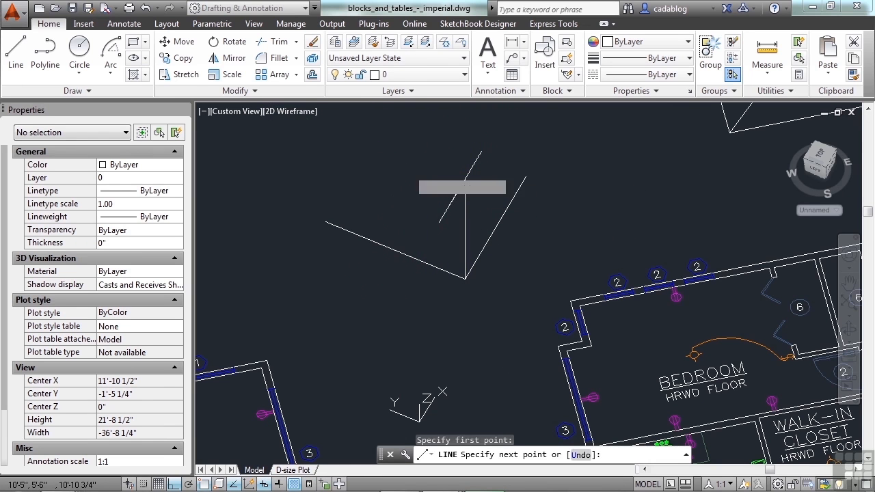
# Place the endpoint of an axis line in the 3D view.
pyautogui.click(380, 291)
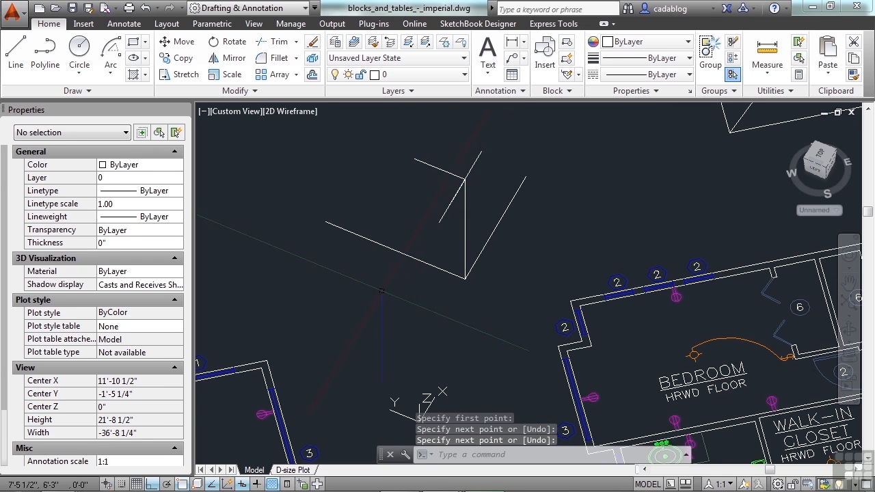